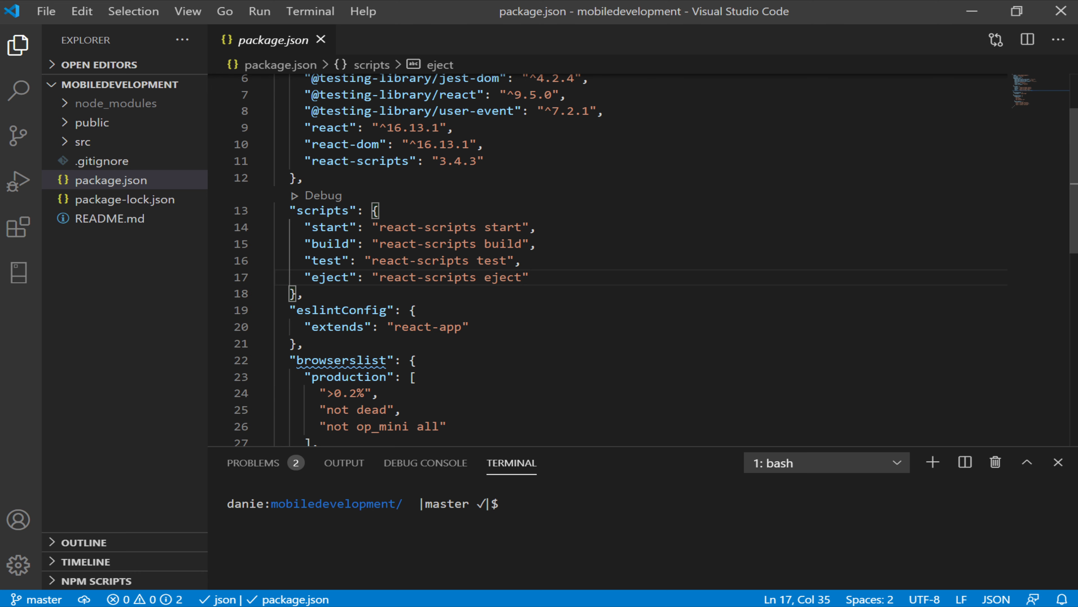
{"action": "mouse_move", "coordinate": [141, 52]}
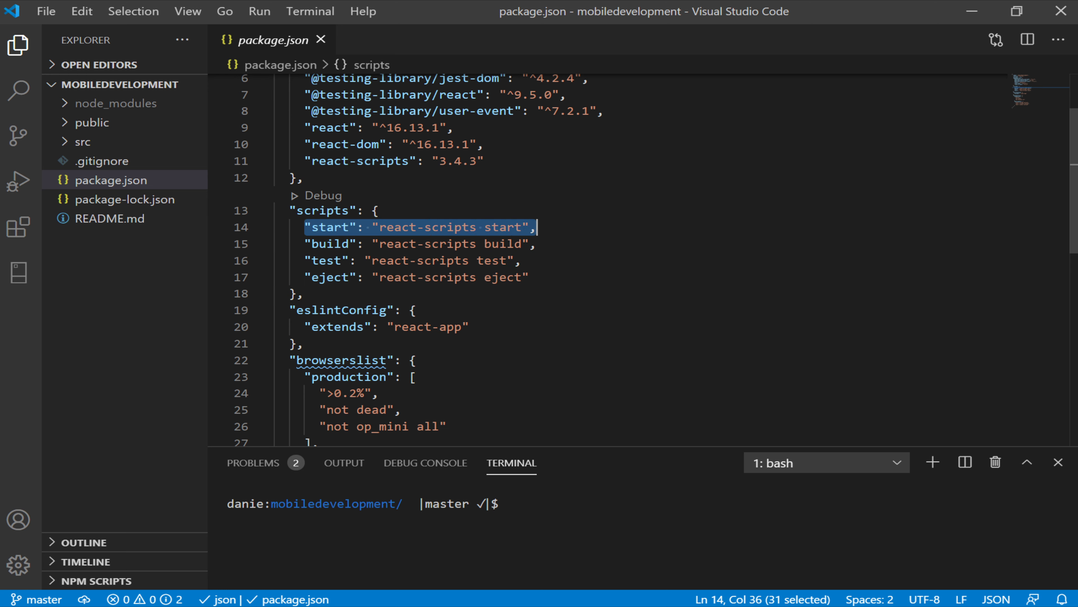
{"action": "mouse_move", "coordinate": [330, 227]}
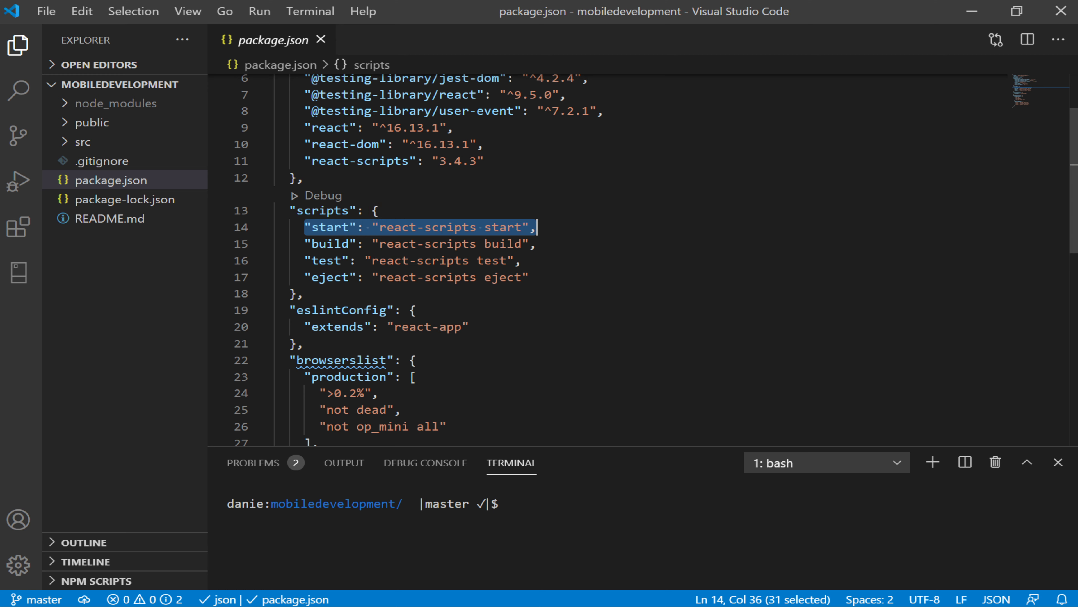
{"action": "mouse_move", "coordinate": [331, 227]}
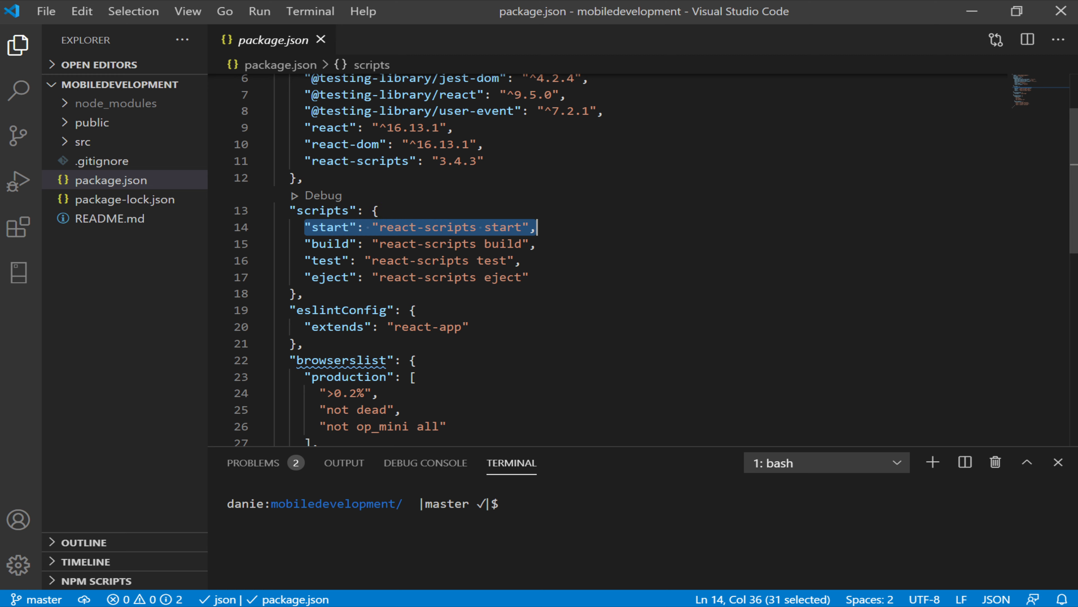
{"action": "mouse_move", "coordinate": [198, 54]}
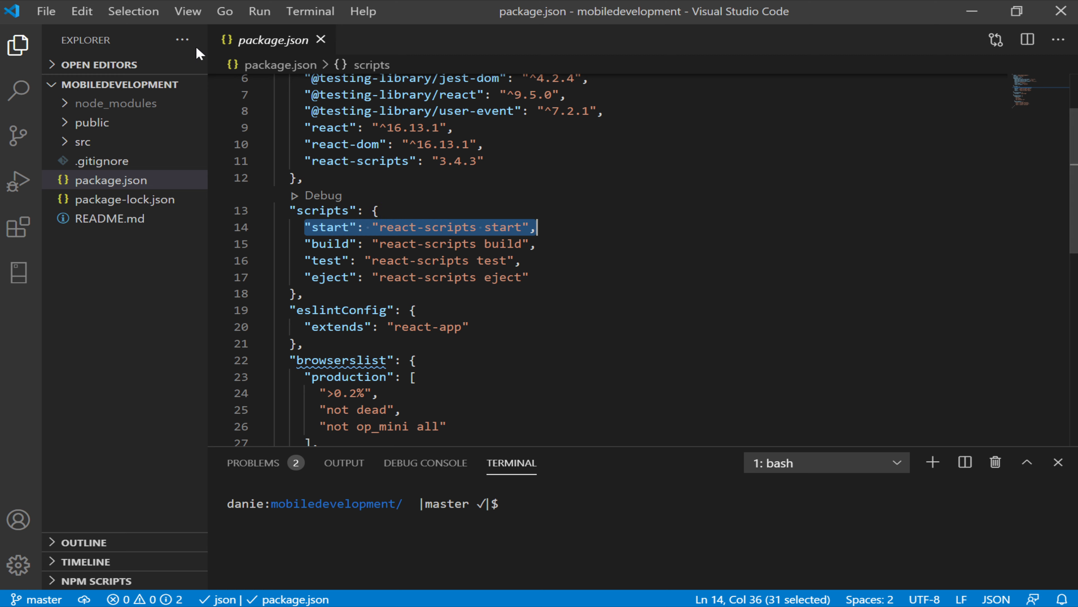
Expand node_modules in the Explorer and scroll to the react, react-dom and react-scripts packages.
{"action": "left_click", "coordinate": [115, 103]}
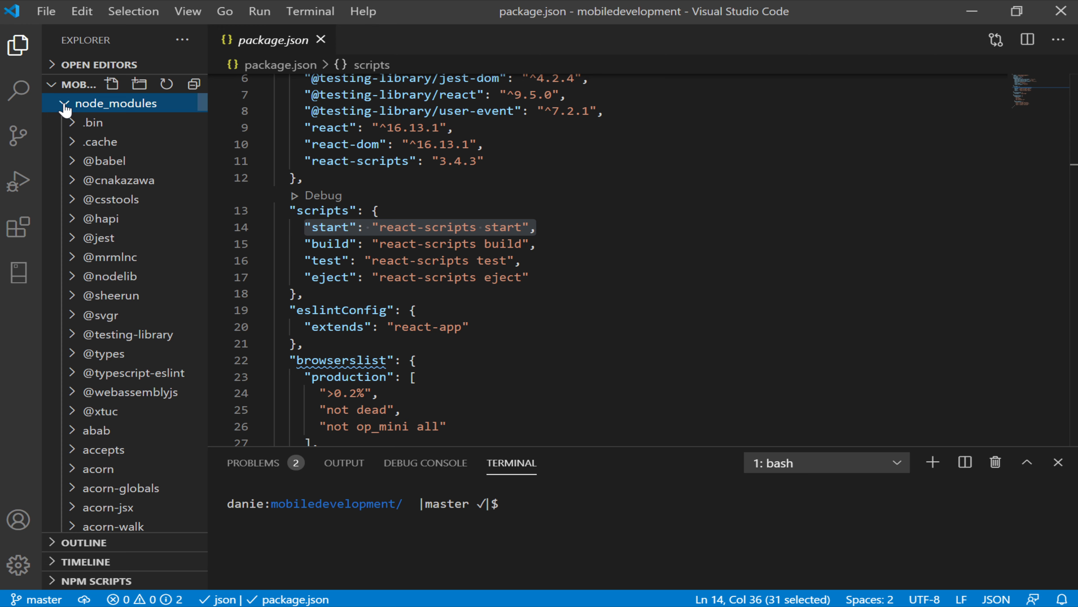
{"action": "scroll", "scroll_direction": "down", "scroll_amount": 3}
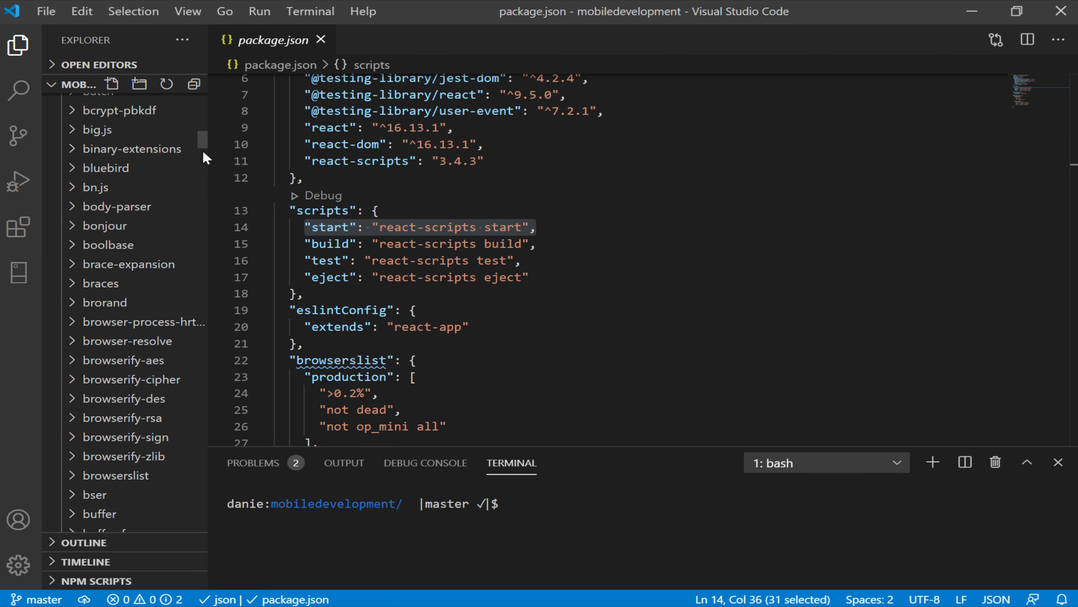
{"action": "scroll", "scroll_direction": "down", "scroll_amount": 3}
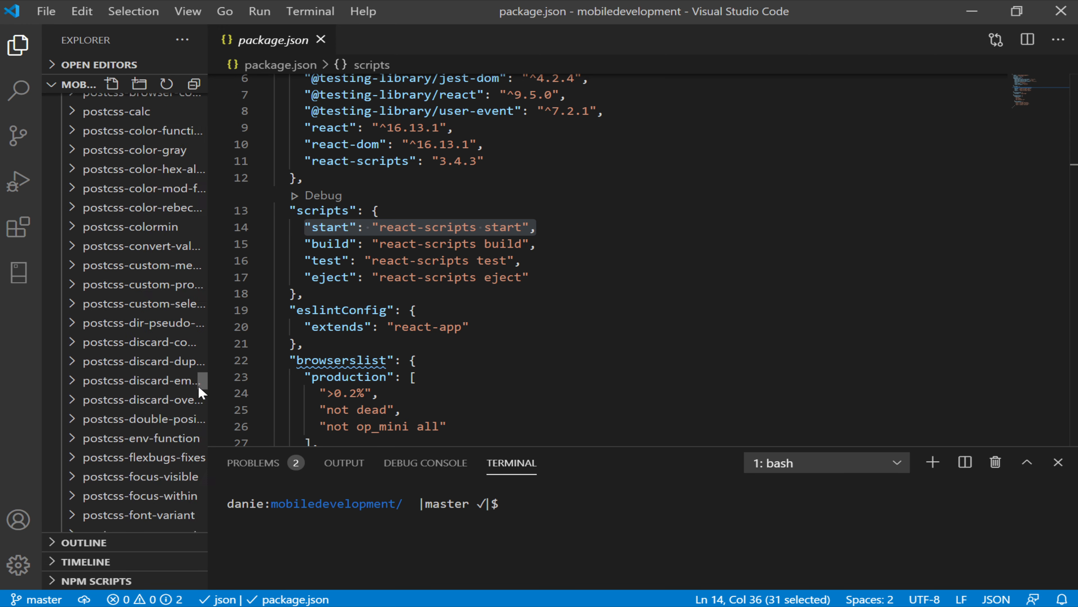
{"action": "scroll", "scroll_direction": "down", "scroll_amount": 3}
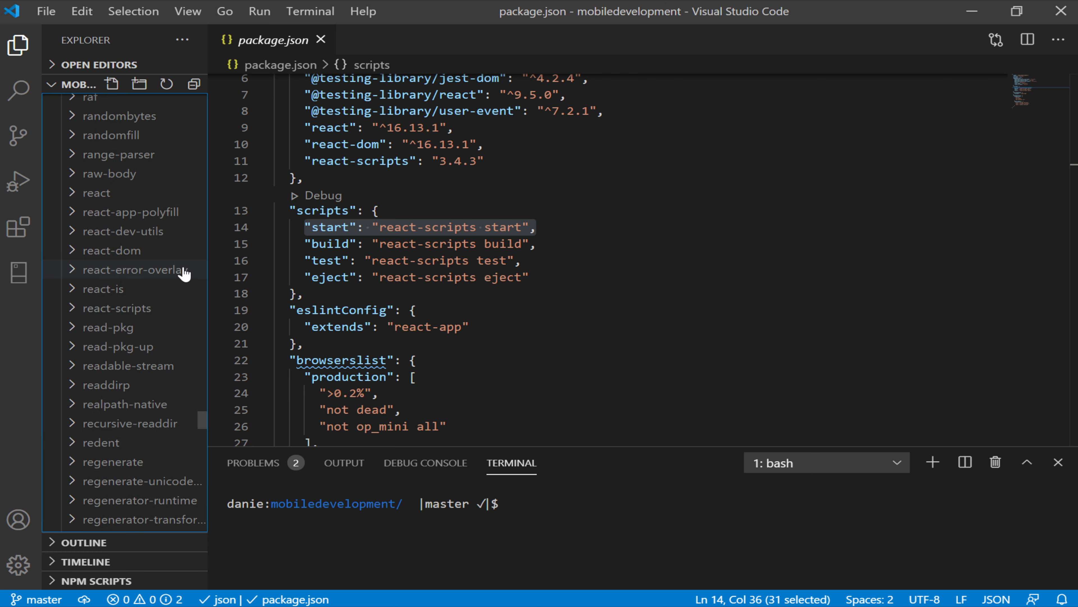
{"action": "mouse_move", "coordinate": [89, 319]}
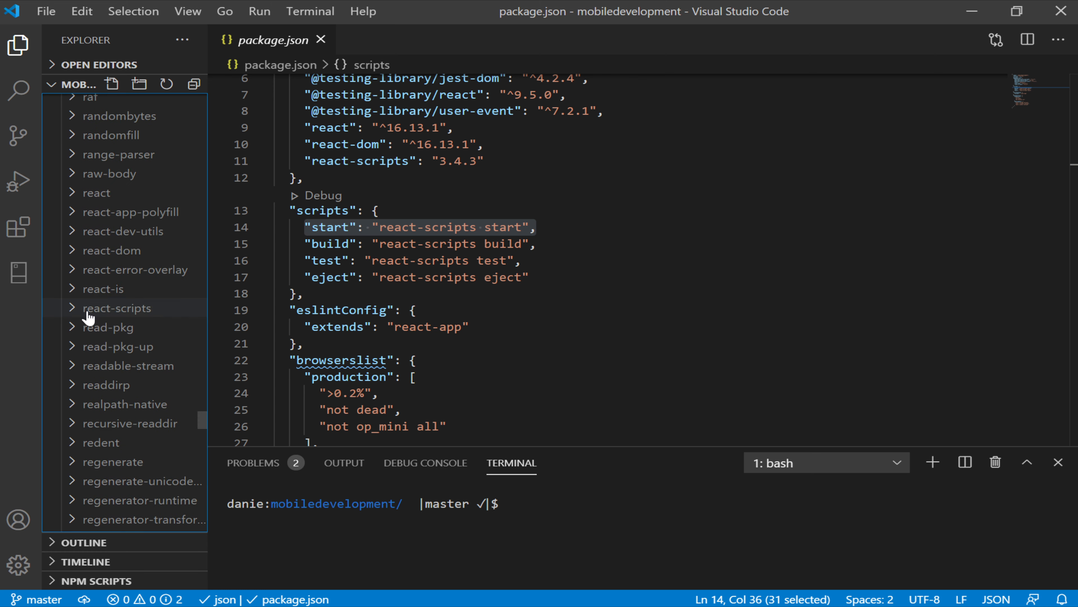
{"action": "mouse_move", "coordinate": [89, 321]}
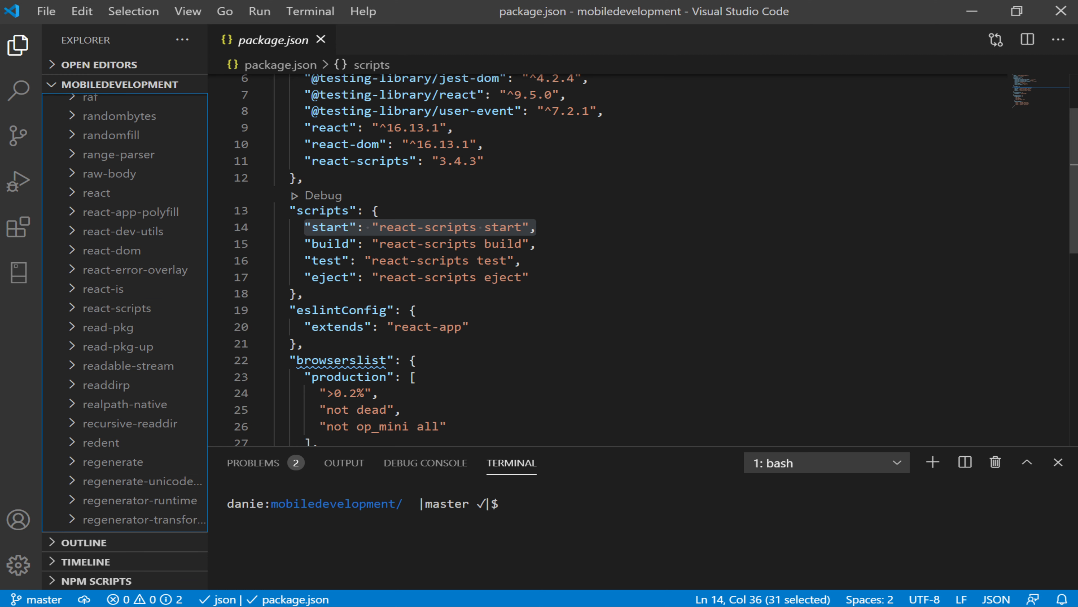
{"action": "mouse_move", "coordinate": [205, 423]}
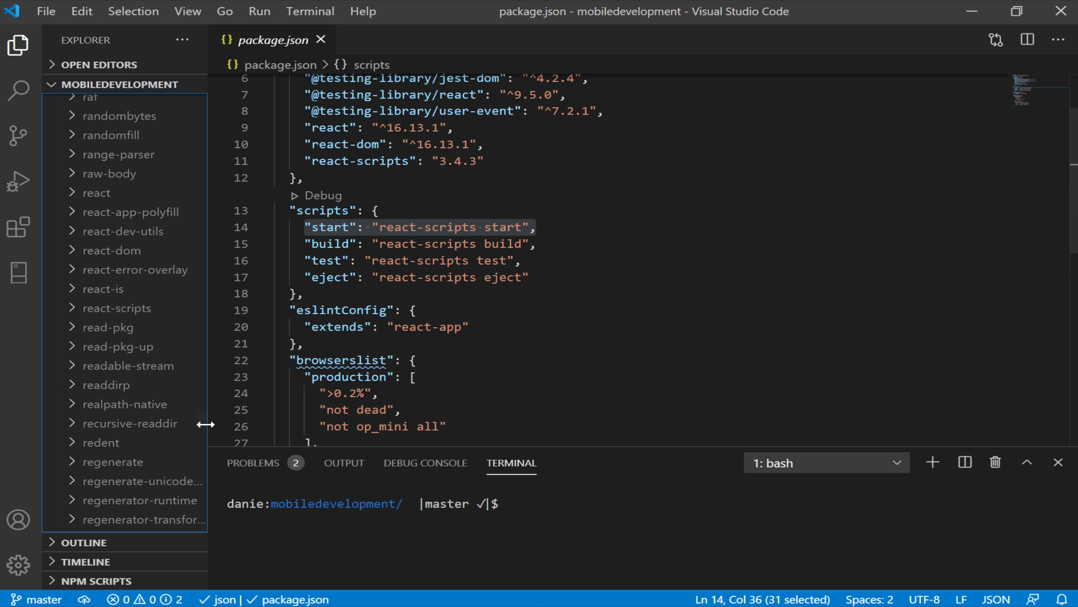